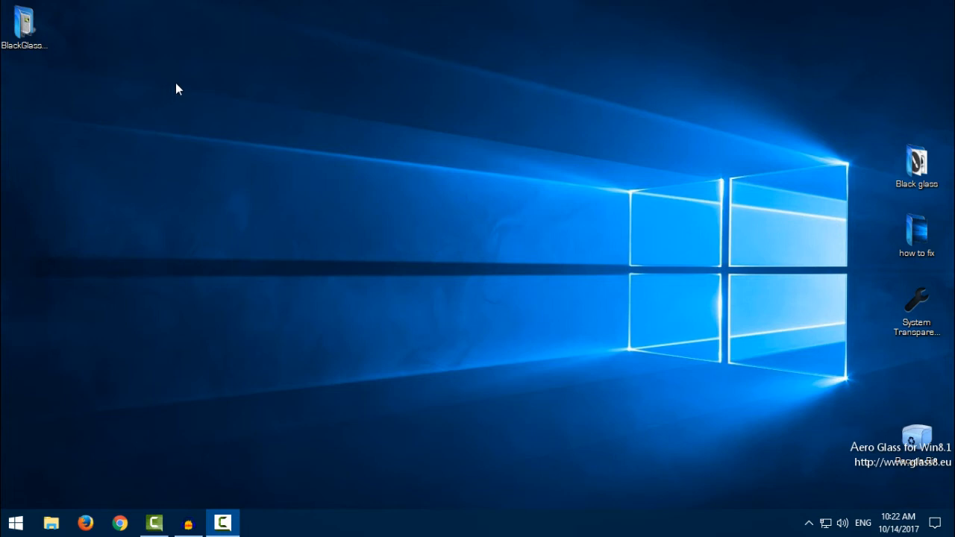
pyautogui.moveTo(105, 86)
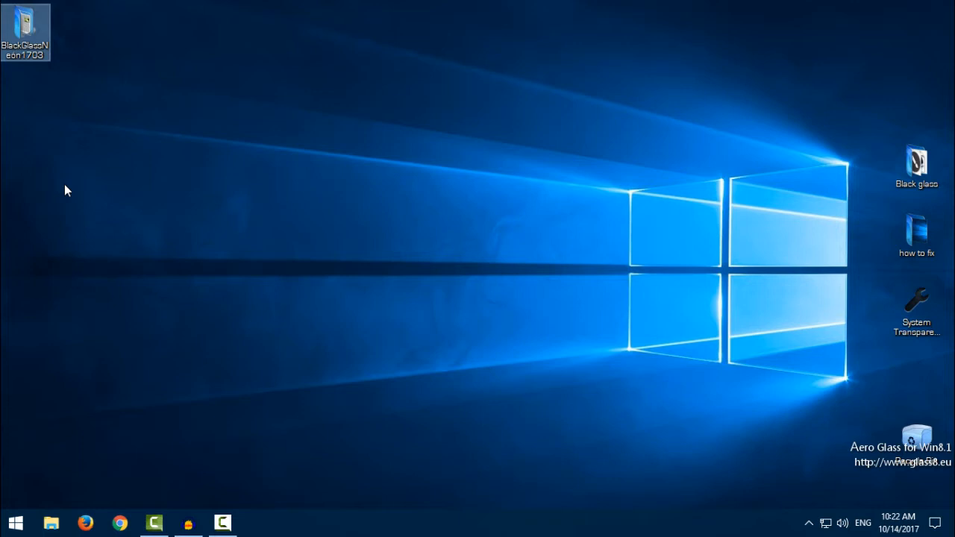
pyautogui.moveTo(80, 179)
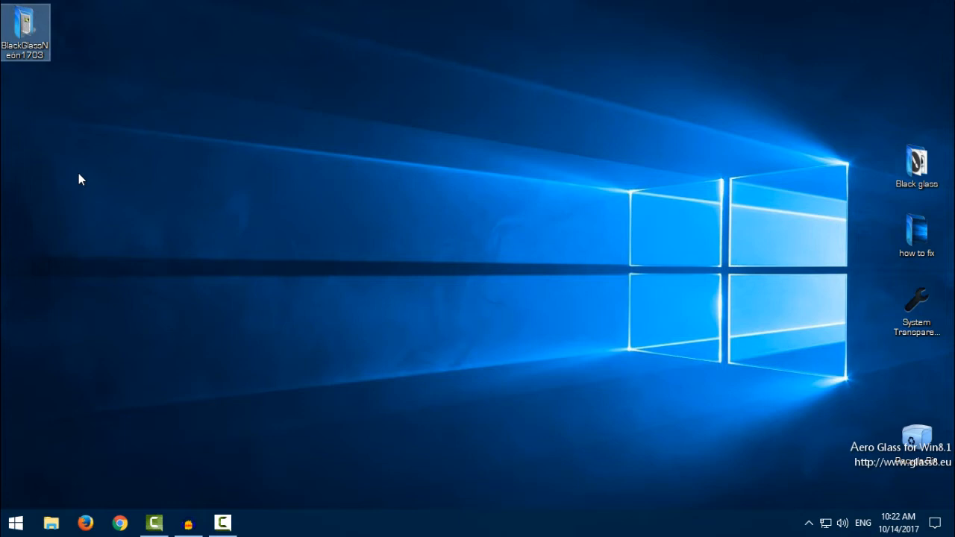
pyautogui.moveTo(121, 170)
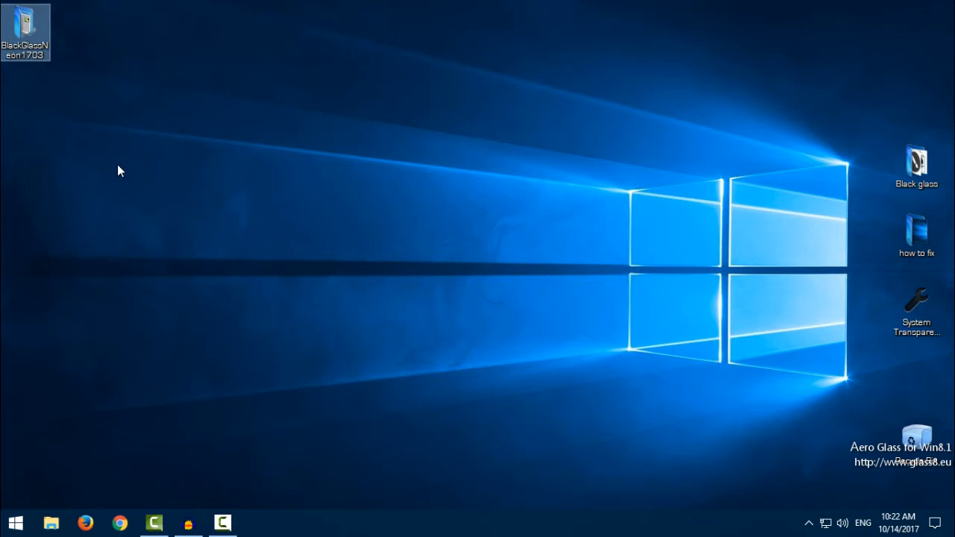
pyautogui.moveTo(127, 141)
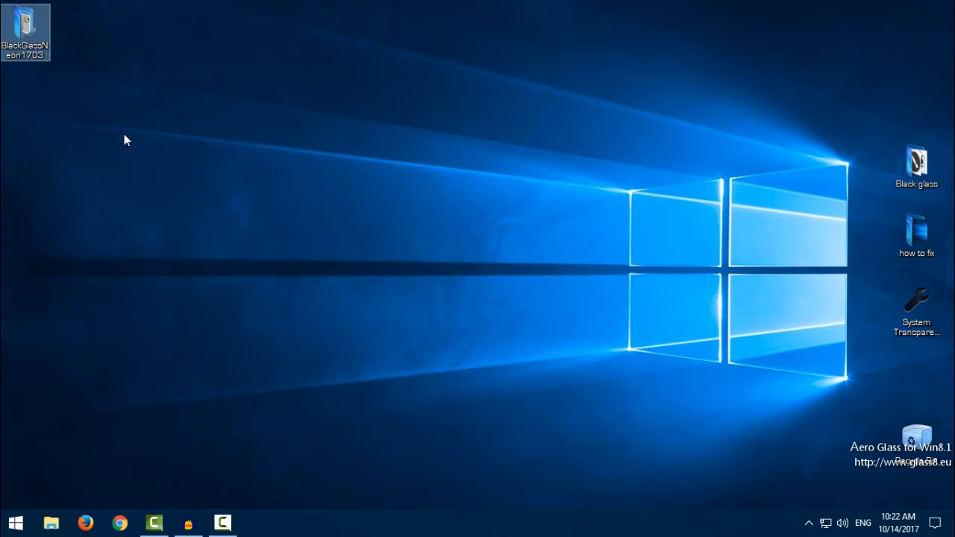
# Refresh the desktop and open the BlackGlassNeon1703 folder, going into Extras.
pyautogui.rightClick(126, 140)
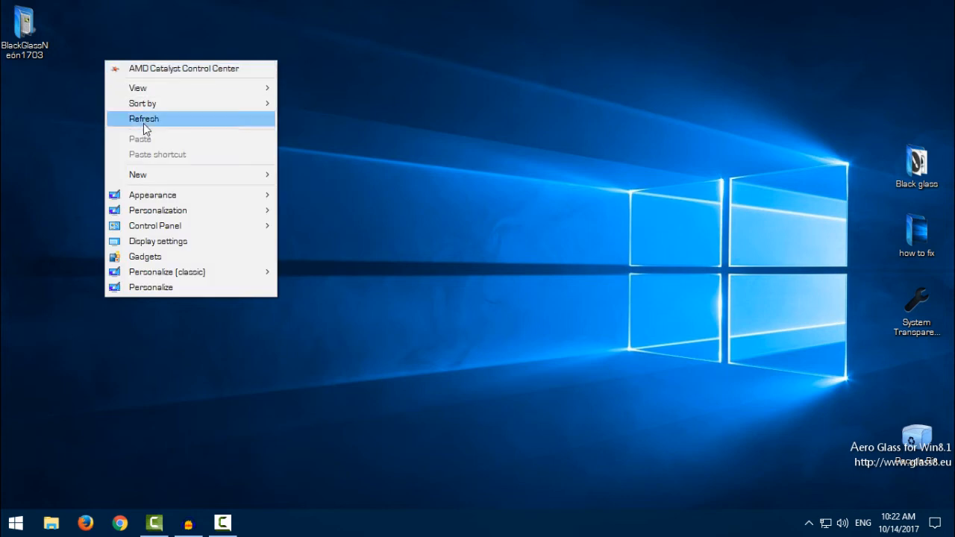
pyautogui.click(143, 118)
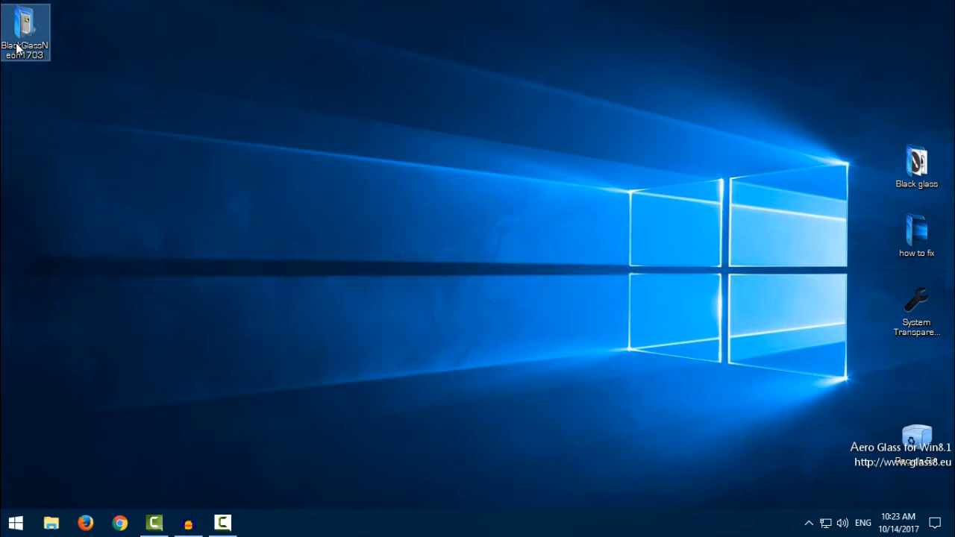
pyautogui.doubleClick(25, 34)
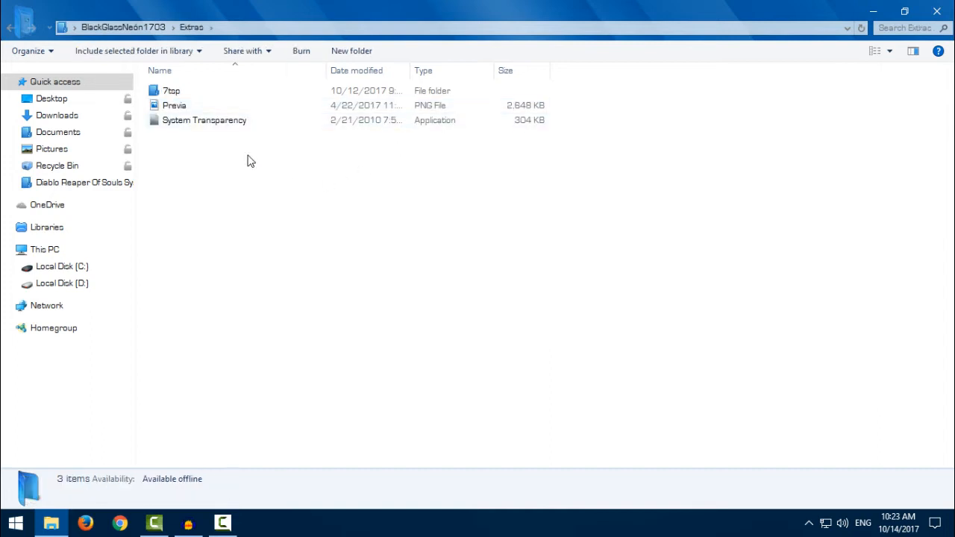
pyautogui.click(204, 120)
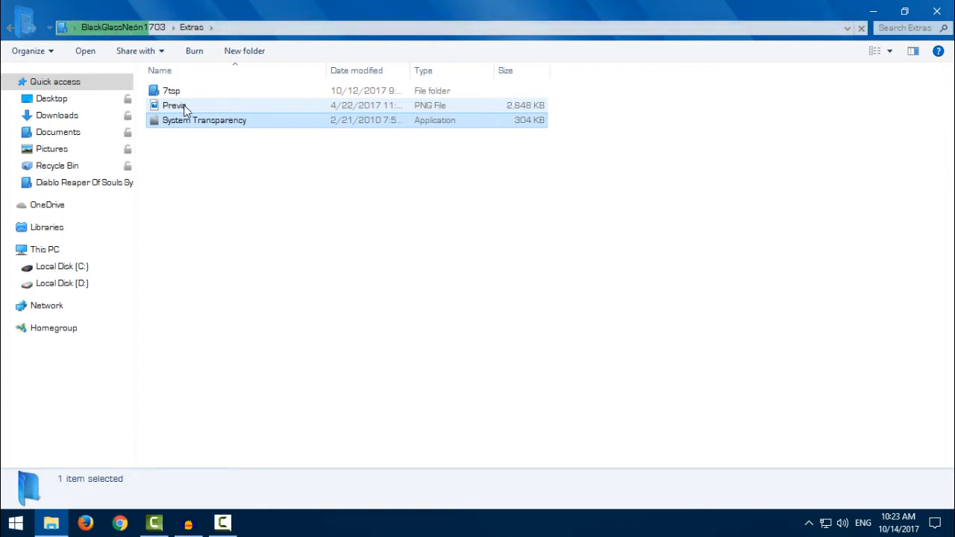
# Browse the Extras 7tsp and Iconos folders, then go back toward the BlackGlass folder.
pyautogui.click(172, 90)
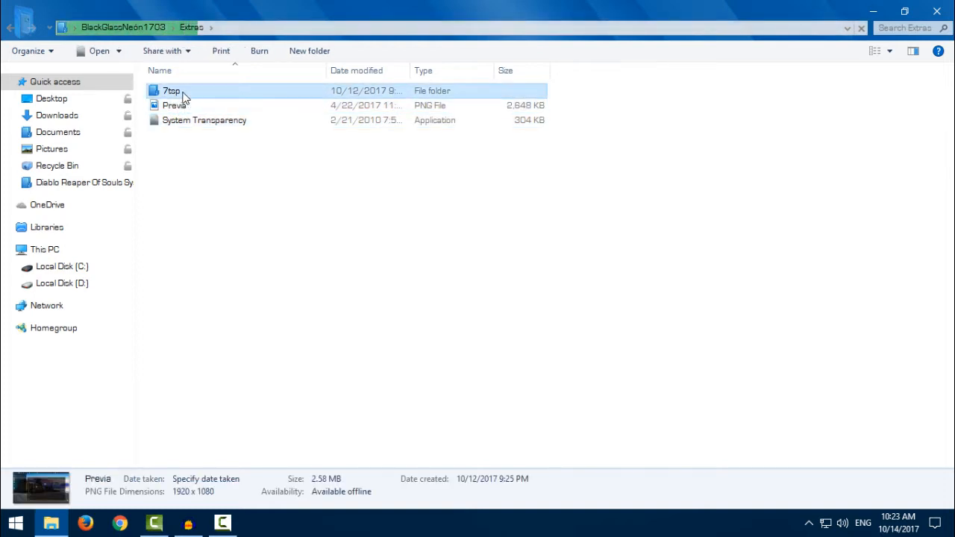
pyautogui.doubleClick(171, 90)
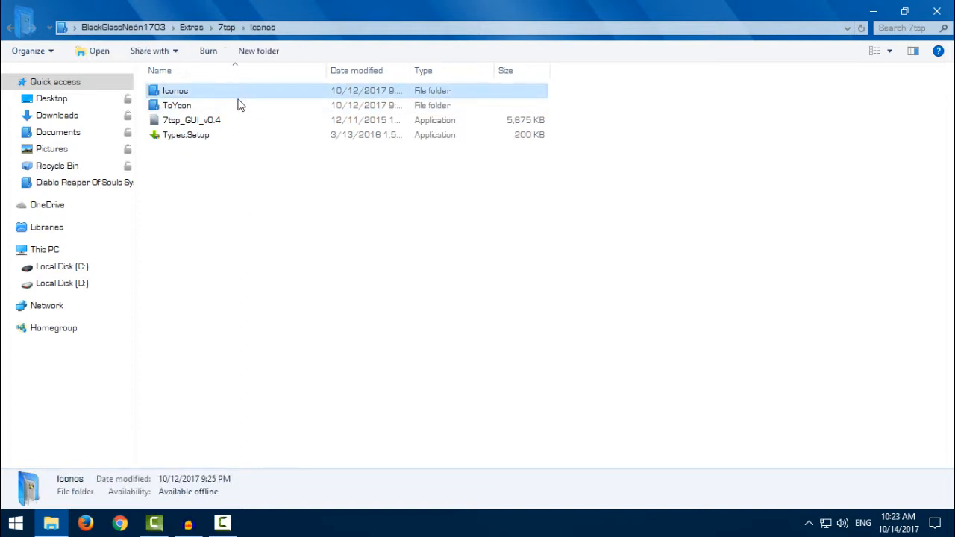
pyautogui.doubleClick(175, 91)
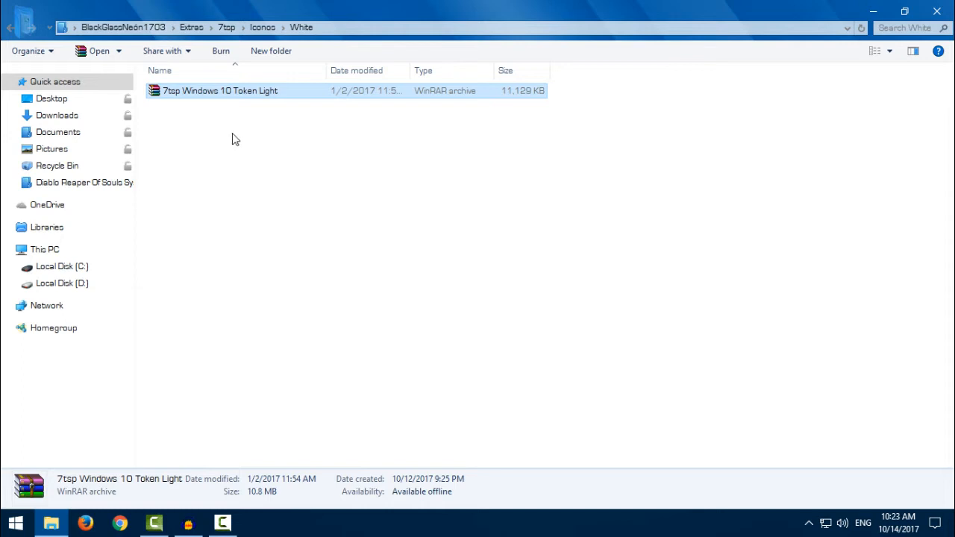
pyautogui.moveTo(255, 116)
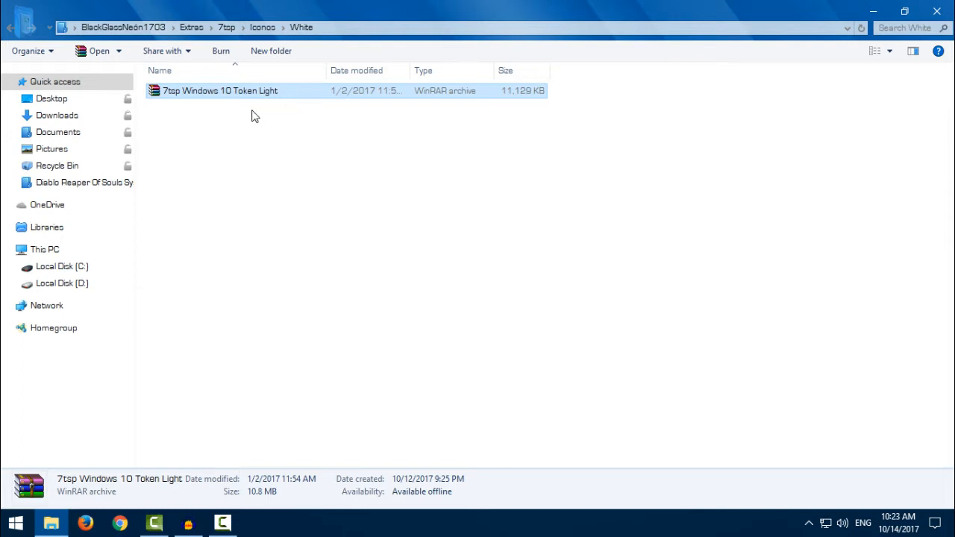
pyautogui.moveTo(19, 161)
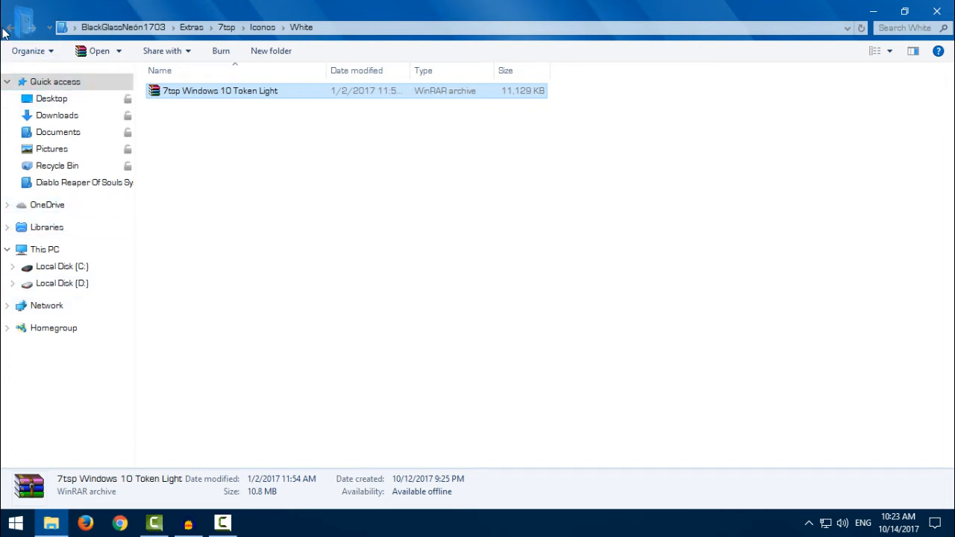
pyautogui.moveTo(10, 28)
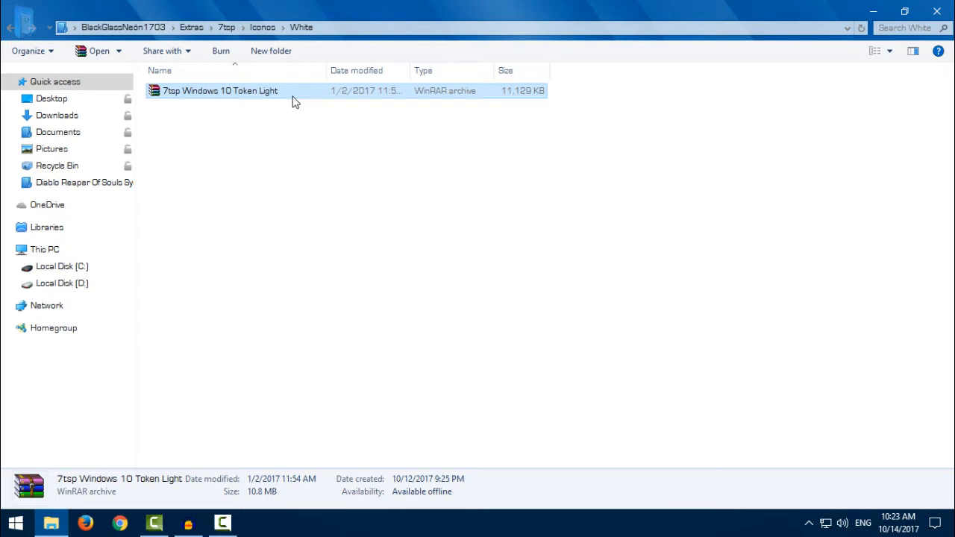
pyautogui.moveTo(180, 100)
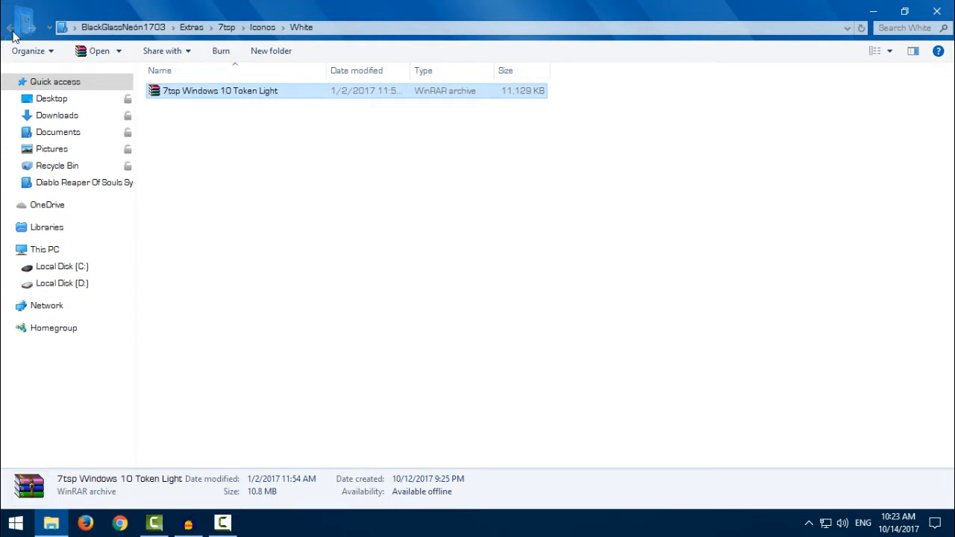
pyautogui.click(12, 28)
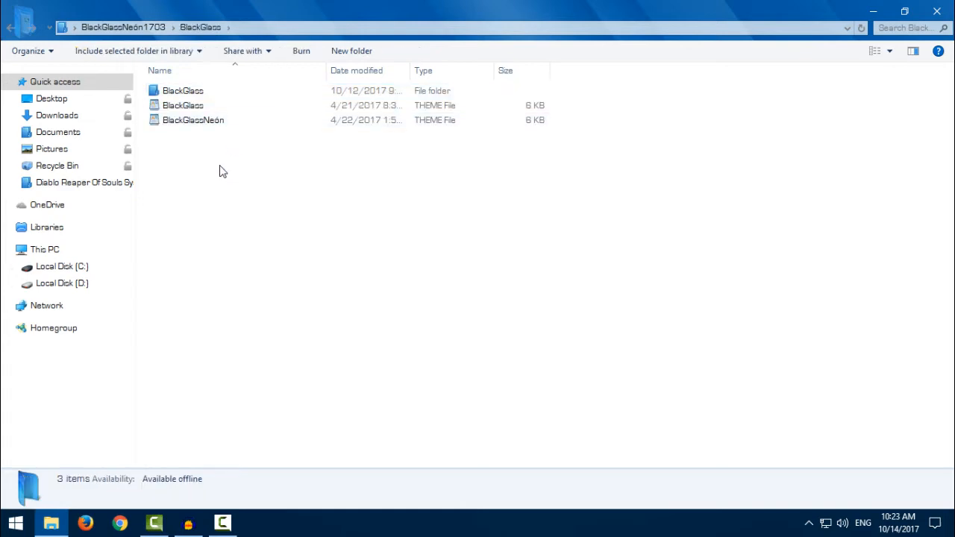
# Cut the BlackGlass folder and both theme files and open a folder on Local Disk (C:) as destination.
pyautogui.rightClick(182, 105)
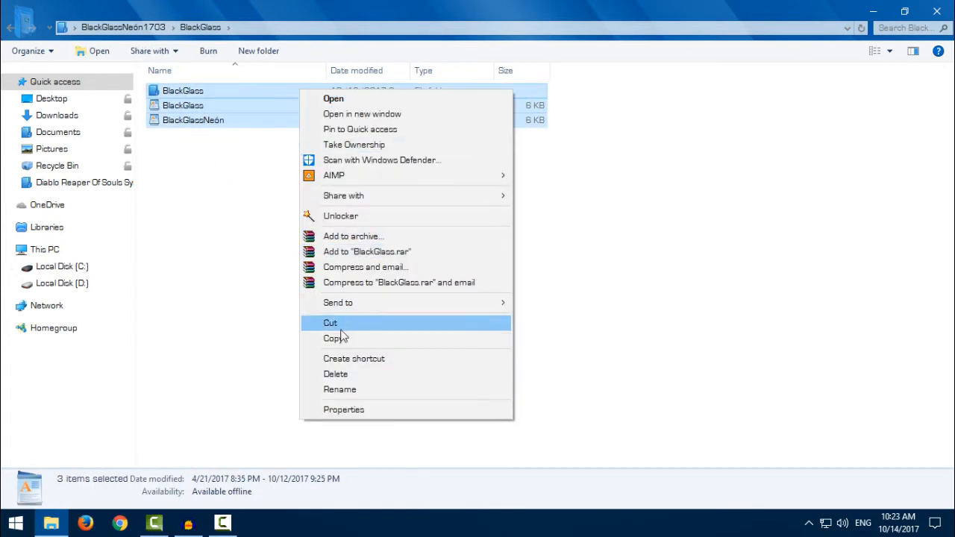
pyautogui.click(62, 367)
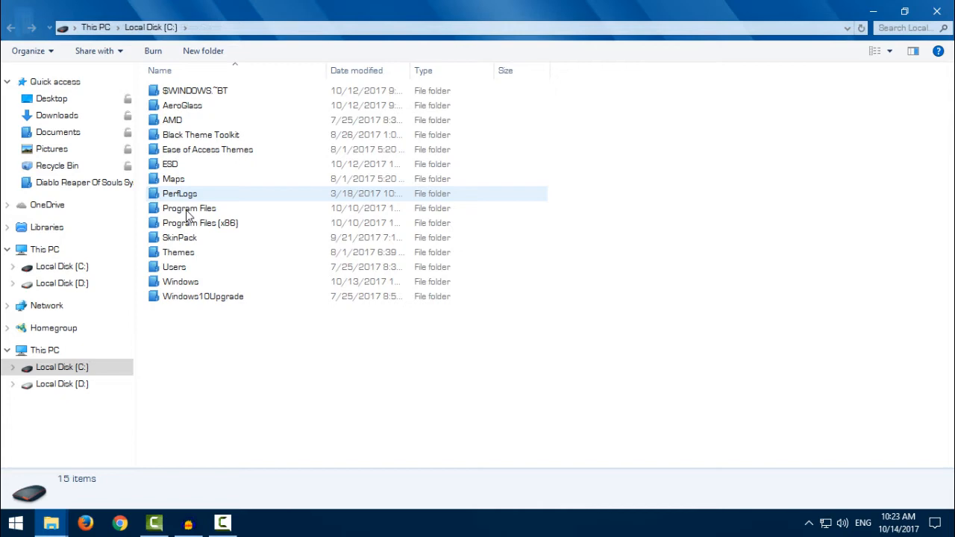
pyautogui.doubleClick(180, 281)
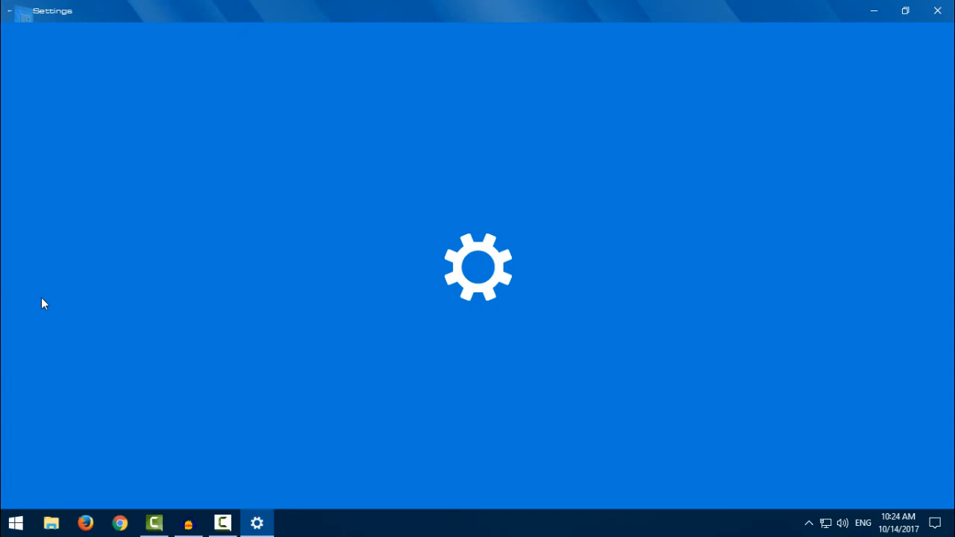
pyautogui.moveTo(53, 299)
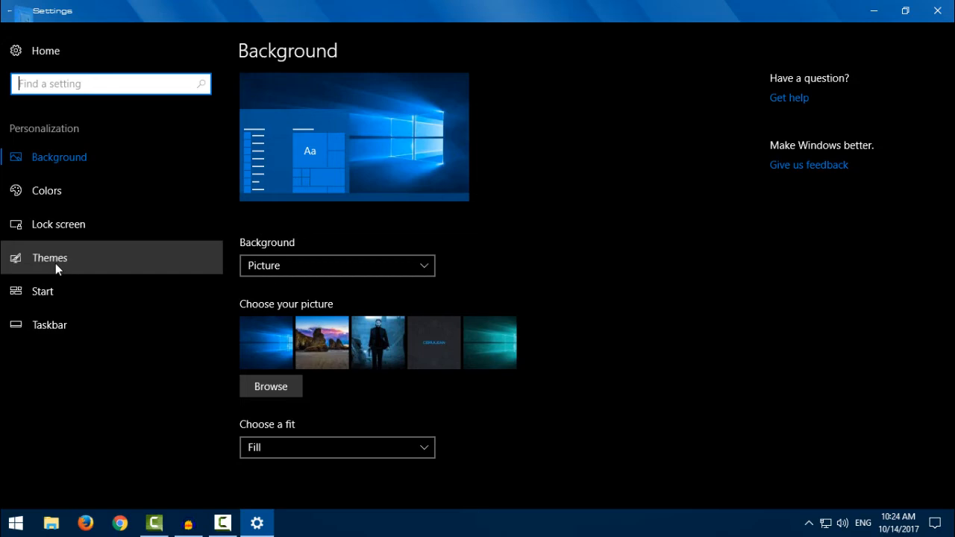
# Apply the BlackGlass theme from the Themes page and minimize Settings to view the desktop.
pyautogui.click(50, 257)
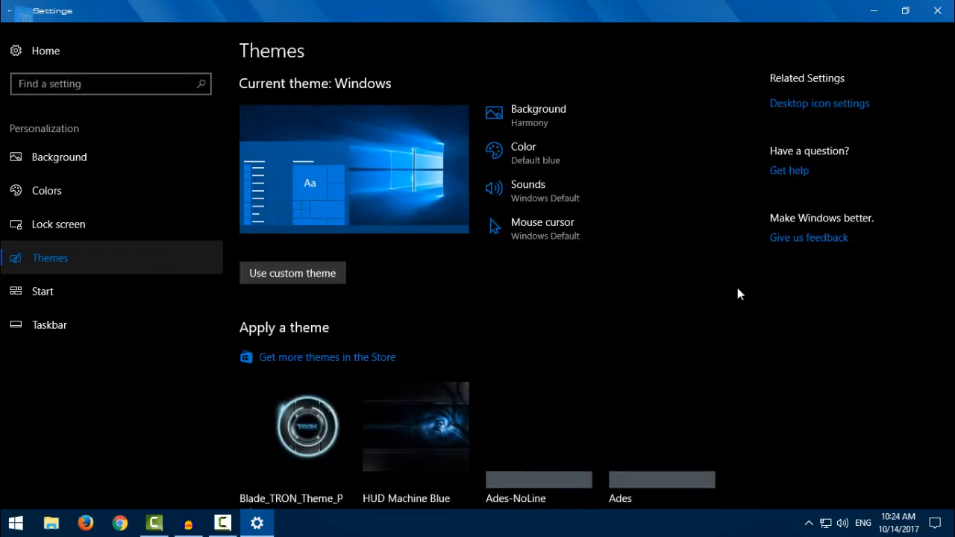
pyautogui.scroll(-3)
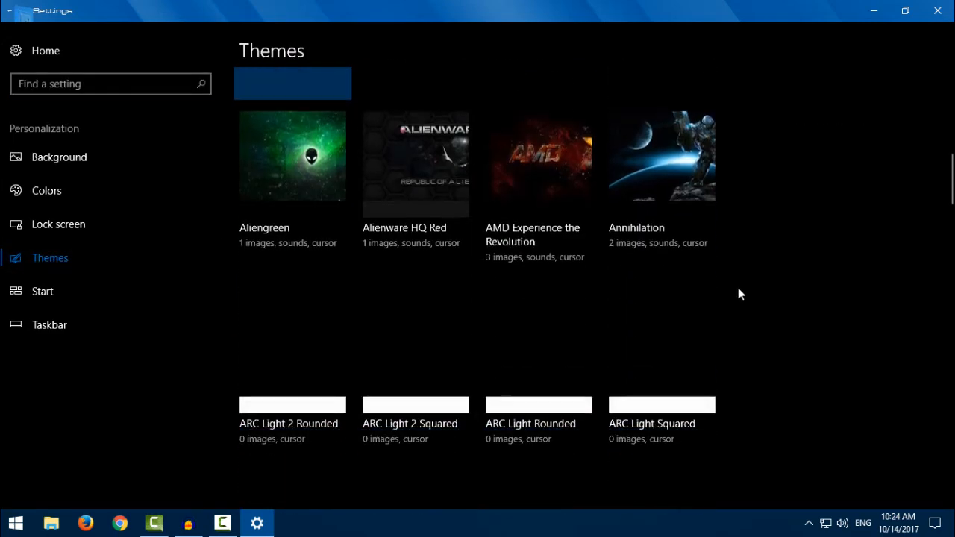
pyautogui.scroll(-3)
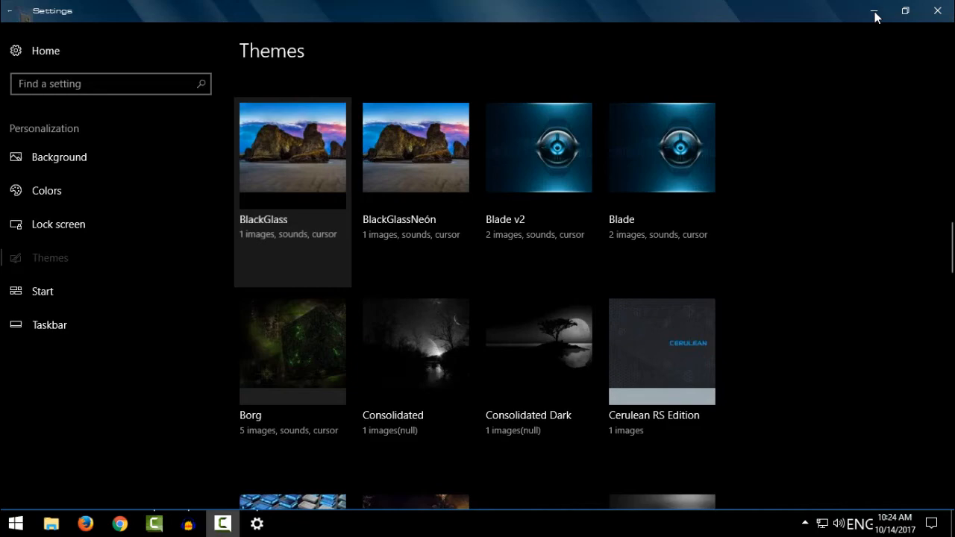
pyautogui.click(292, 147)
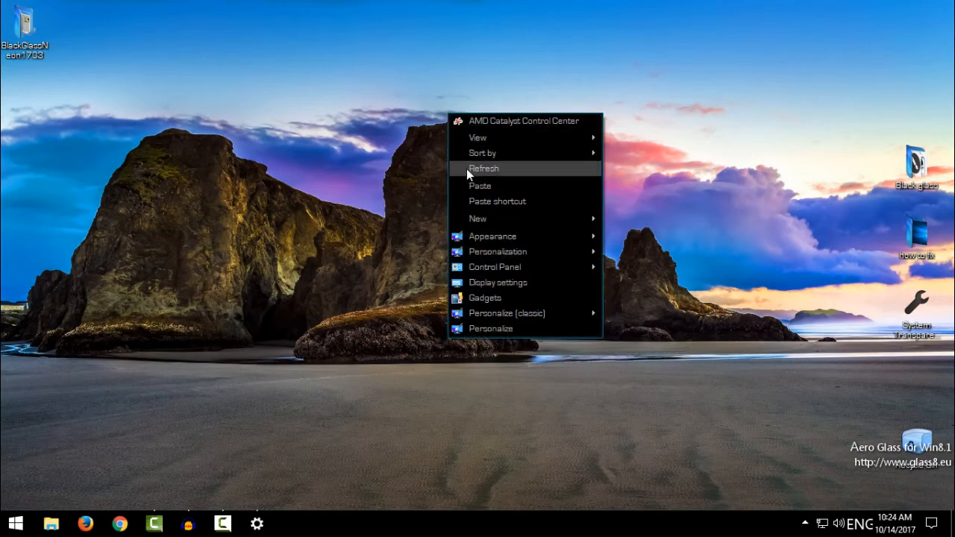
# Refresh the desktop and select the System Transparency shortcut and application.
pyautogui.click(483, 168)
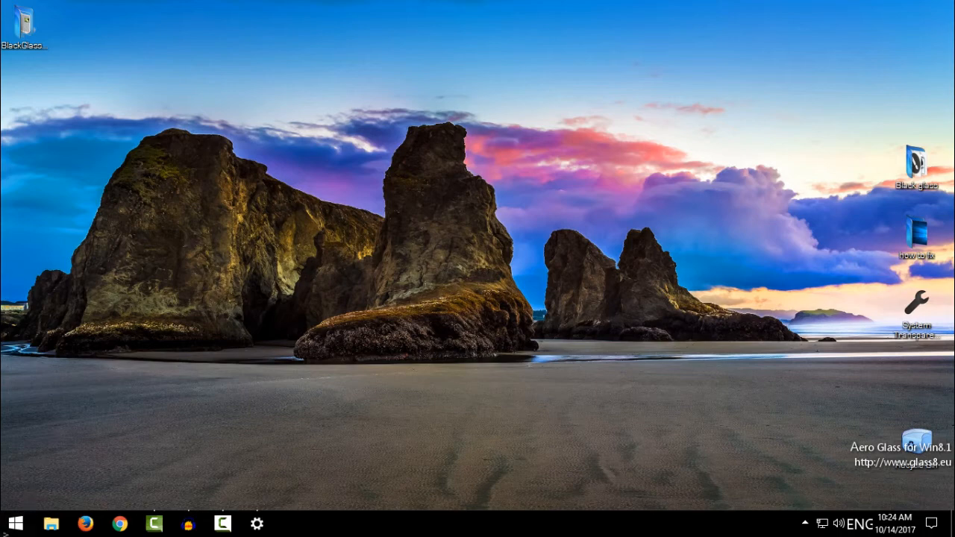
pyautogui.click(13, 523)
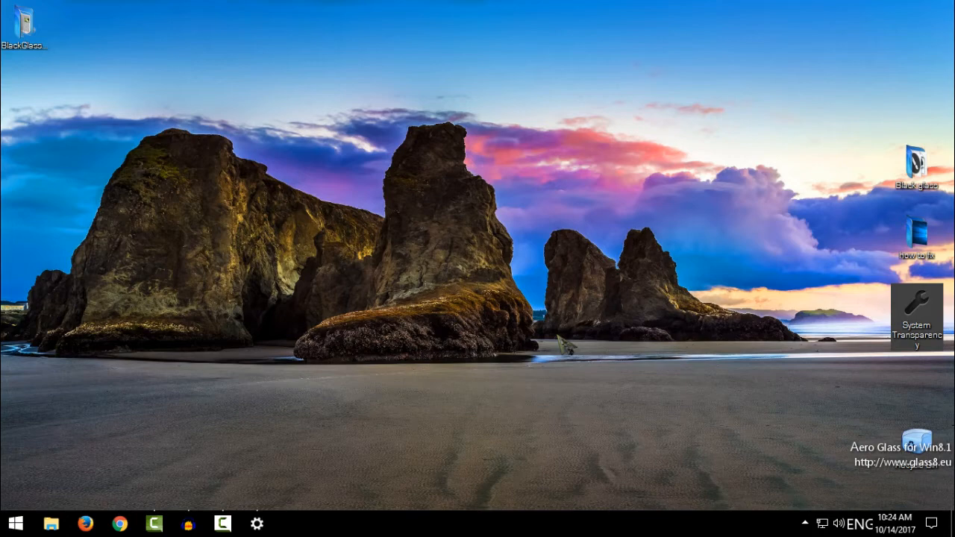
pyautogui.moveTo(167, 500)
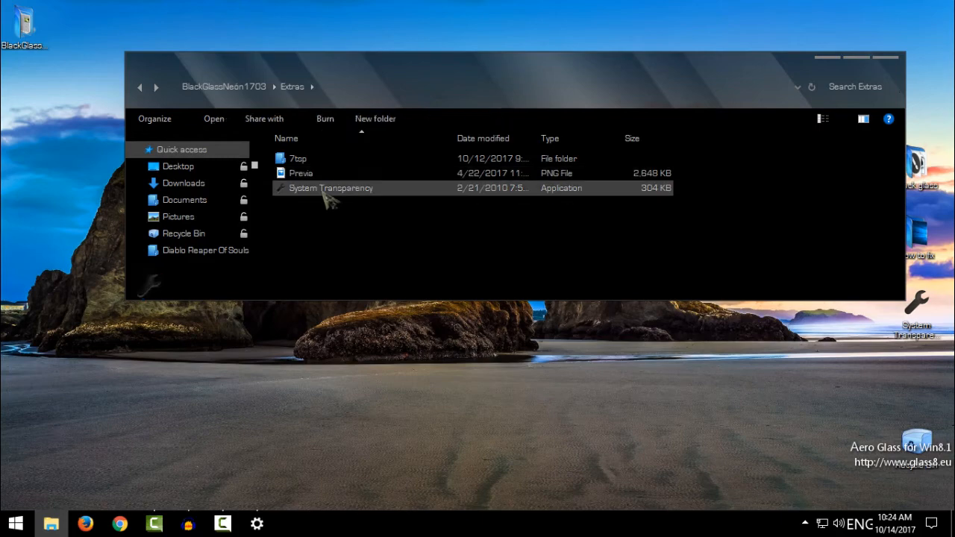
pyautogui.click(330, 188)
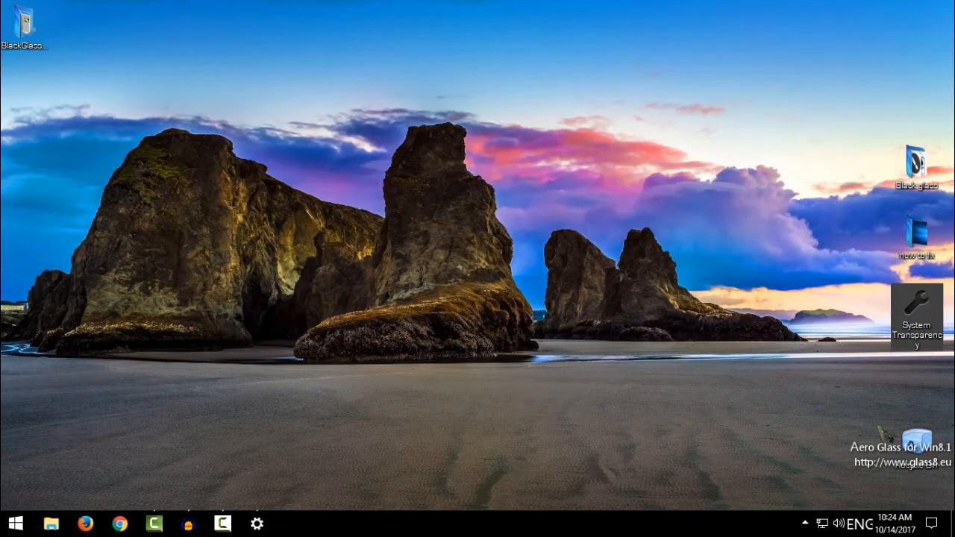
pyautogui.click(805, 522)
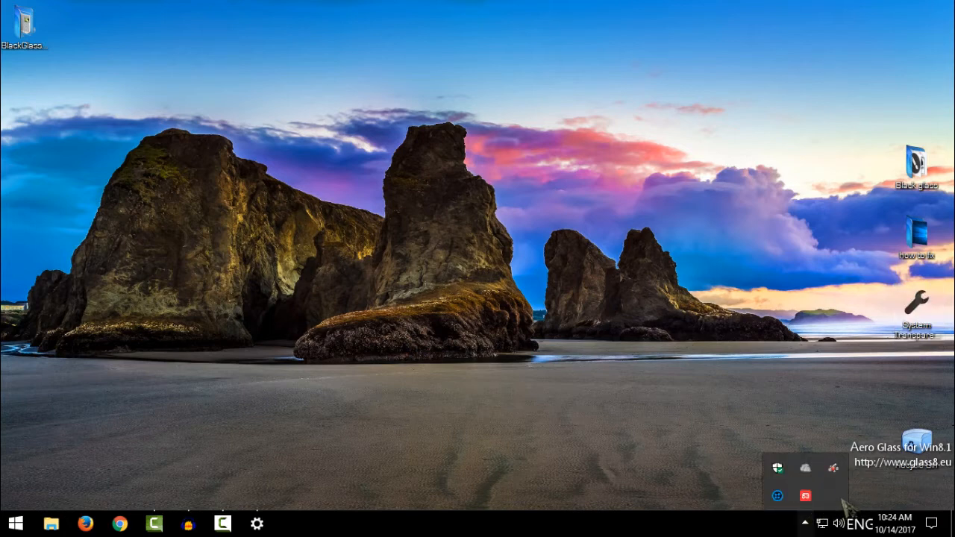
# Launch System Transparency and show the hidden notification icons to find its tray icon.
pyautogui.click(918, 313)
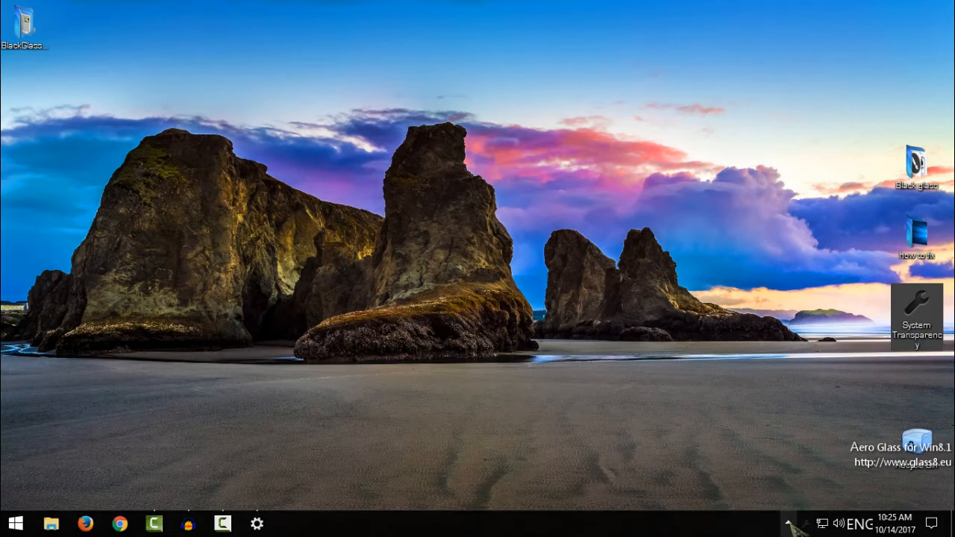
pyautogui.click(804, 523)
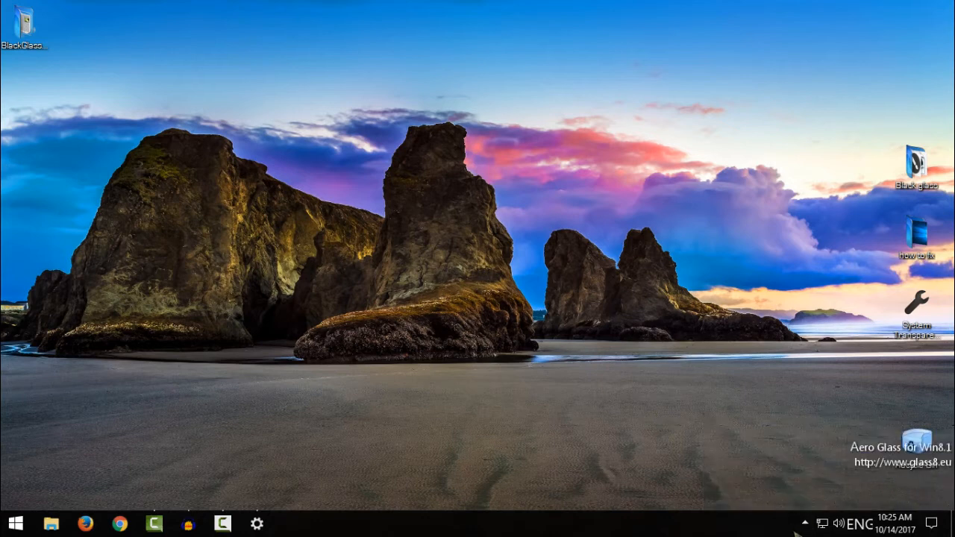
pyautogui.click(805, 522)
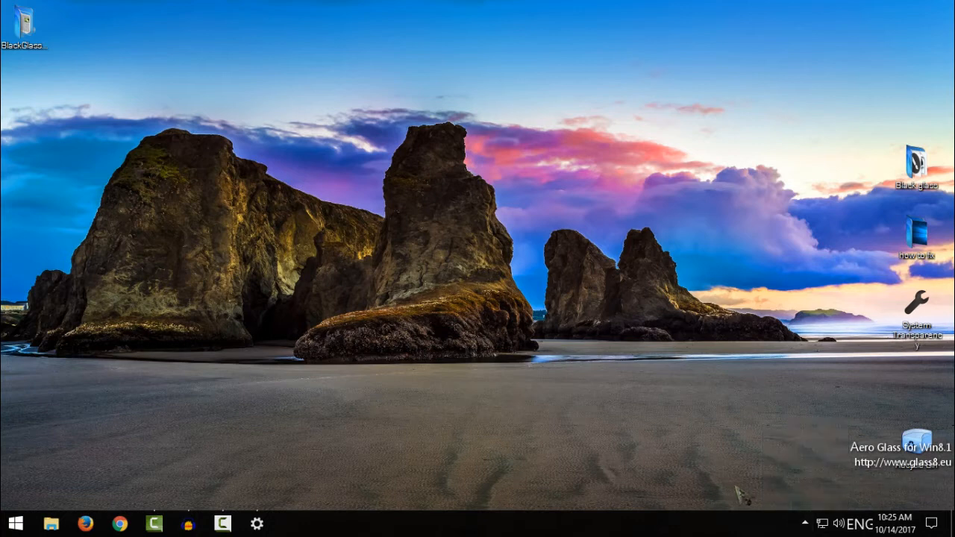
pyautogui.click(804, 522)
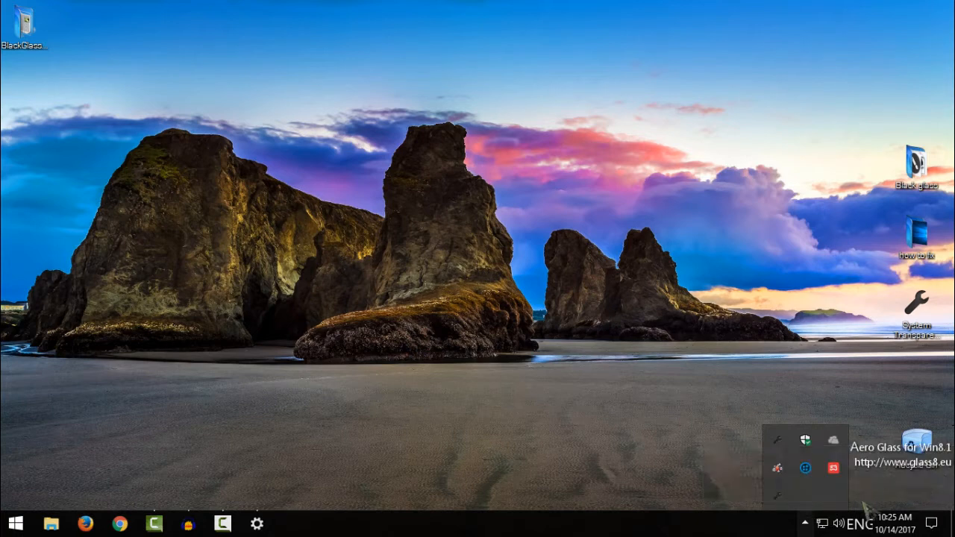
pyautogui.moveTo(814, 526)
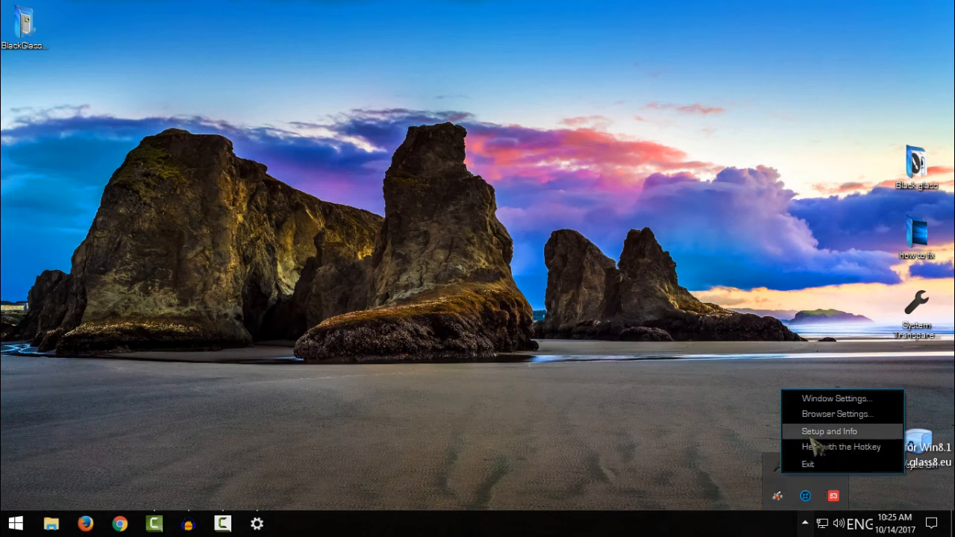
# In Window Settings, raise the transparency level from 222 to 225 and confirm with Okay.
pyautogui.click(828, 432)
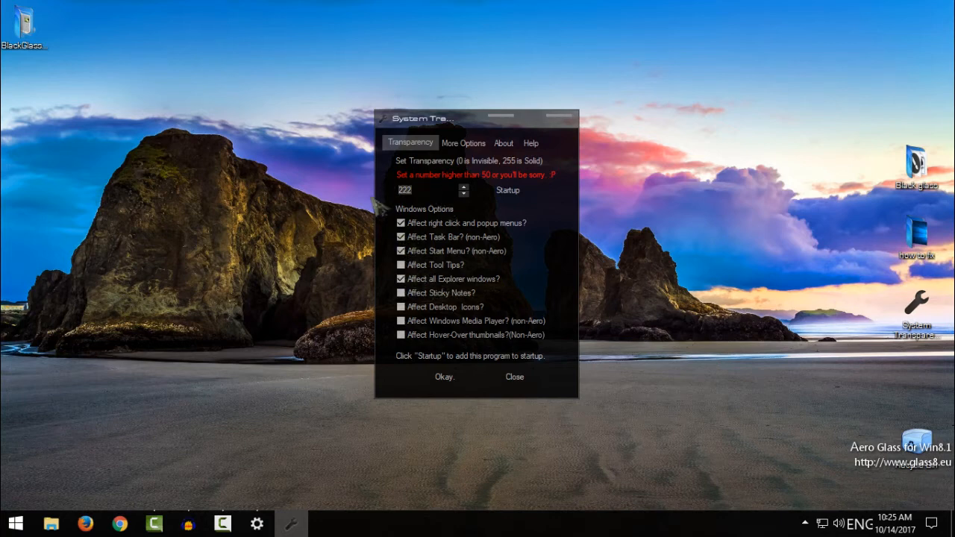
pyautogui.write('2')
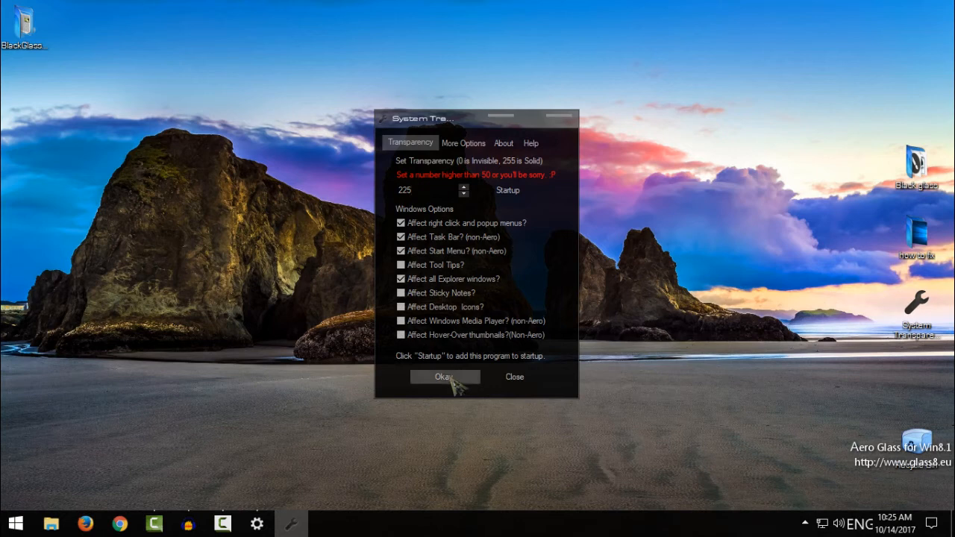
pyautogui.click(444, 377)
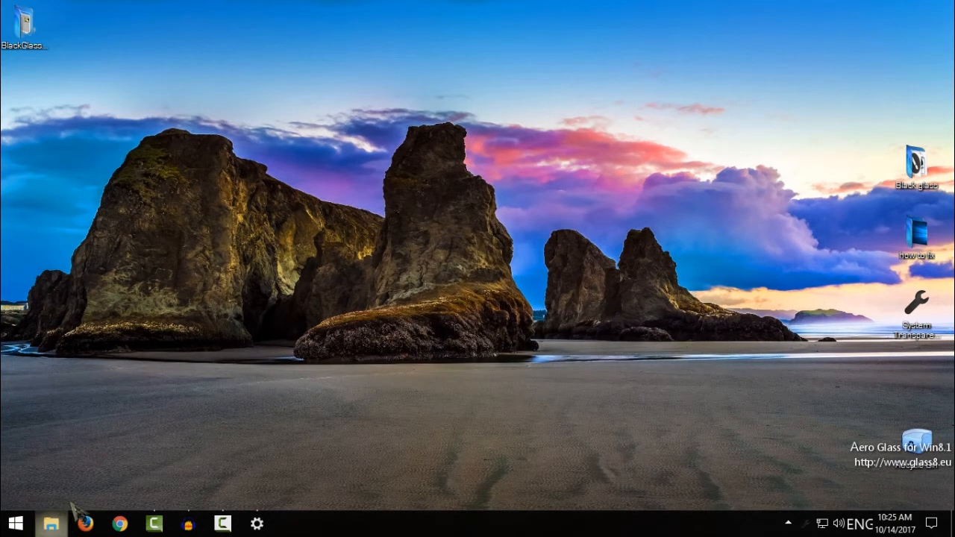
# Reopen Explorer with the dark look, show This PC drives as Large icons and select Local Disk (C:).
pyautogui.click(50, 523)
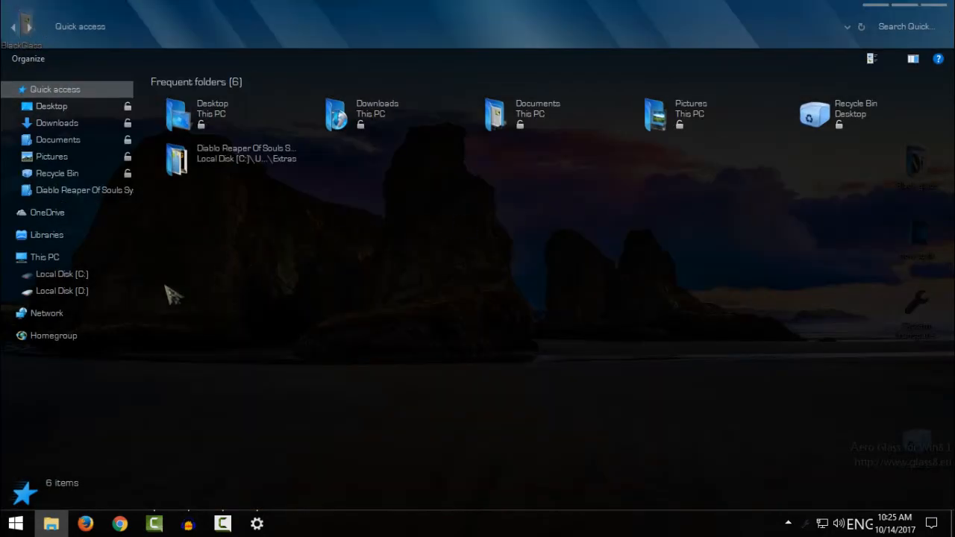
pyautogui.click(45, 256)
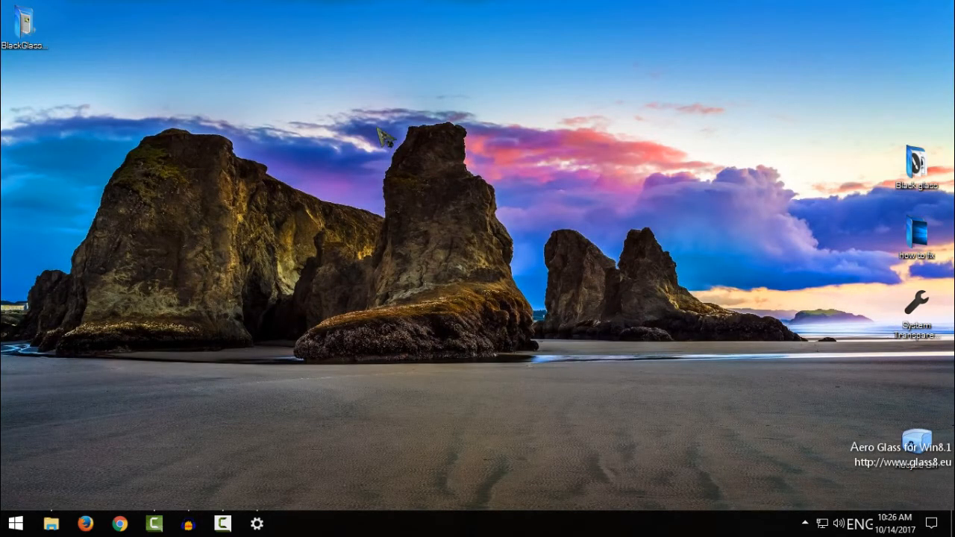
pyautogui.doubleClick(916, 168)
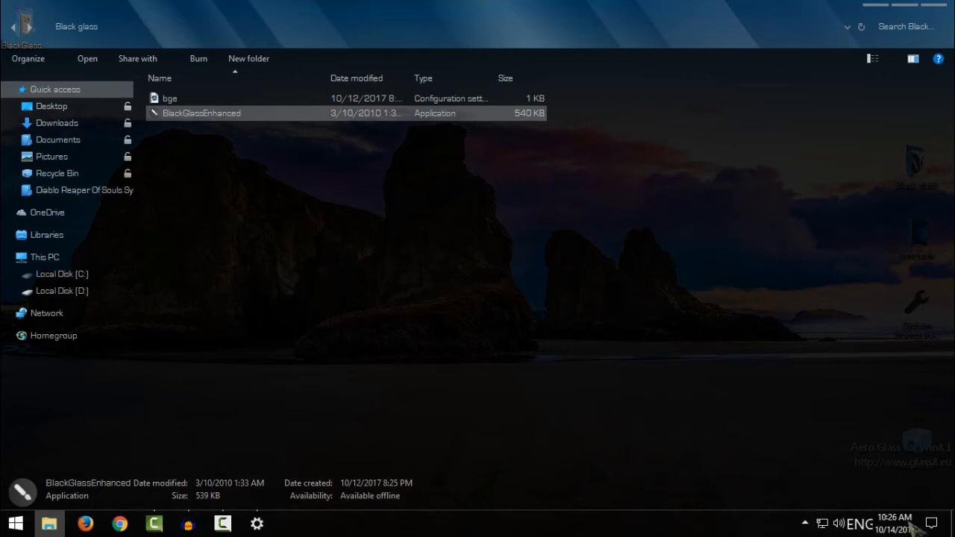
pyautogui.moveTo(257, 194)
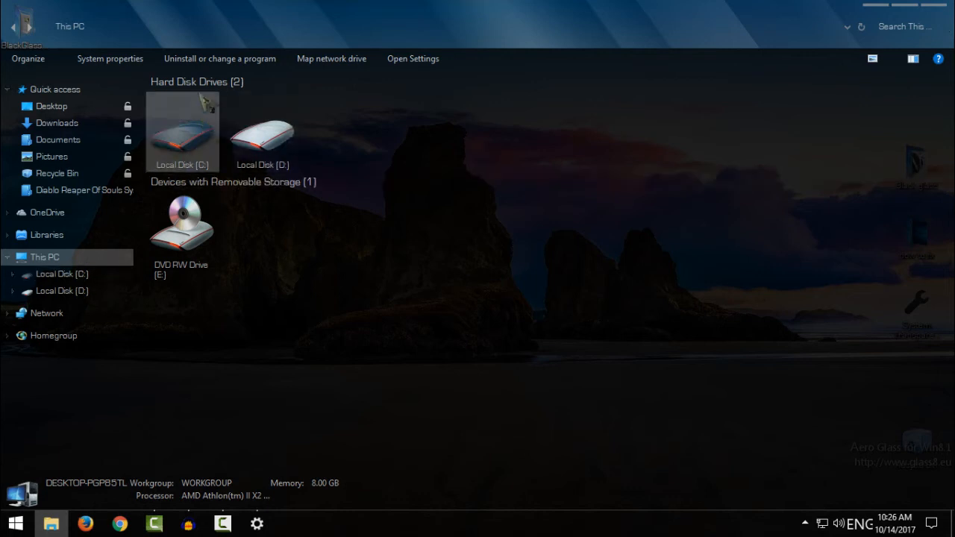
pyautogui.click(914, 58)
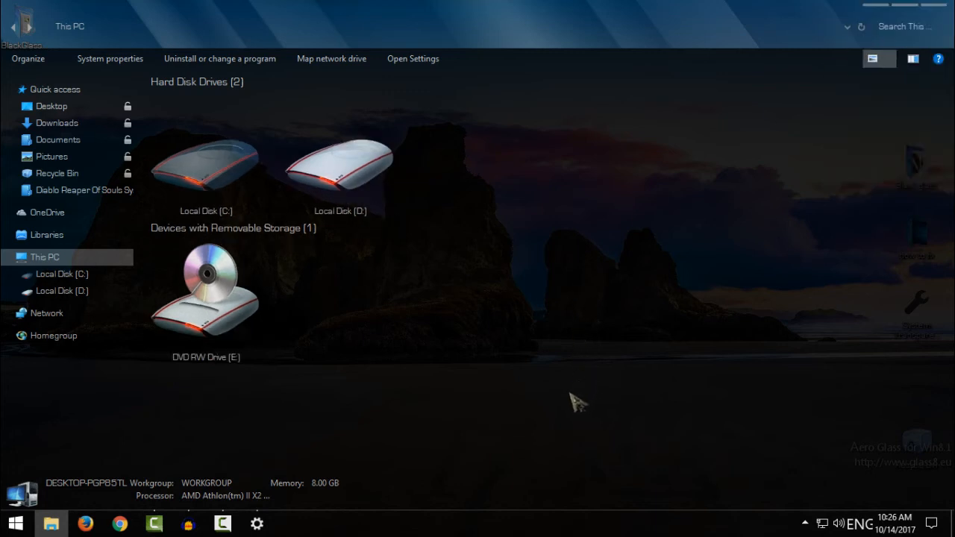
pyautogui.click(340, 160)
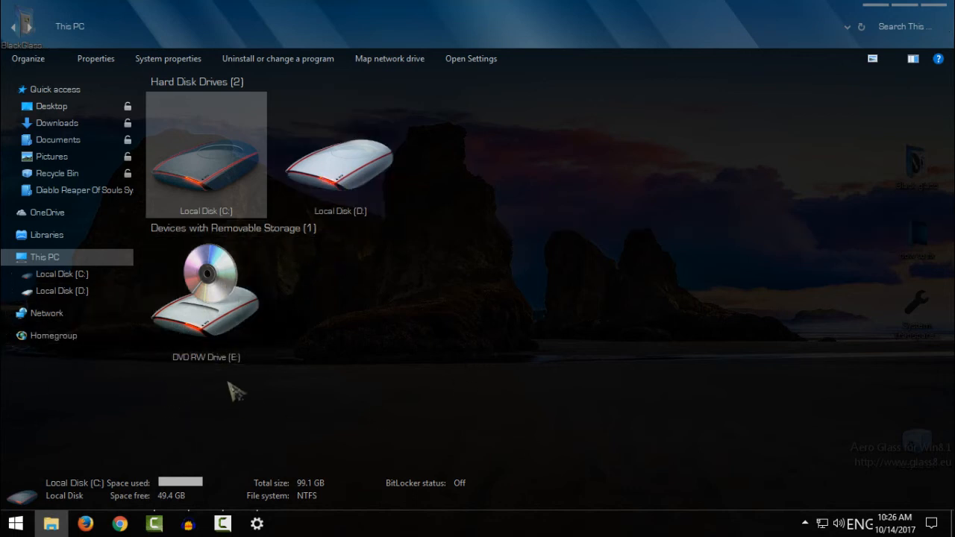
pyautogui.moveTo(304, 287)
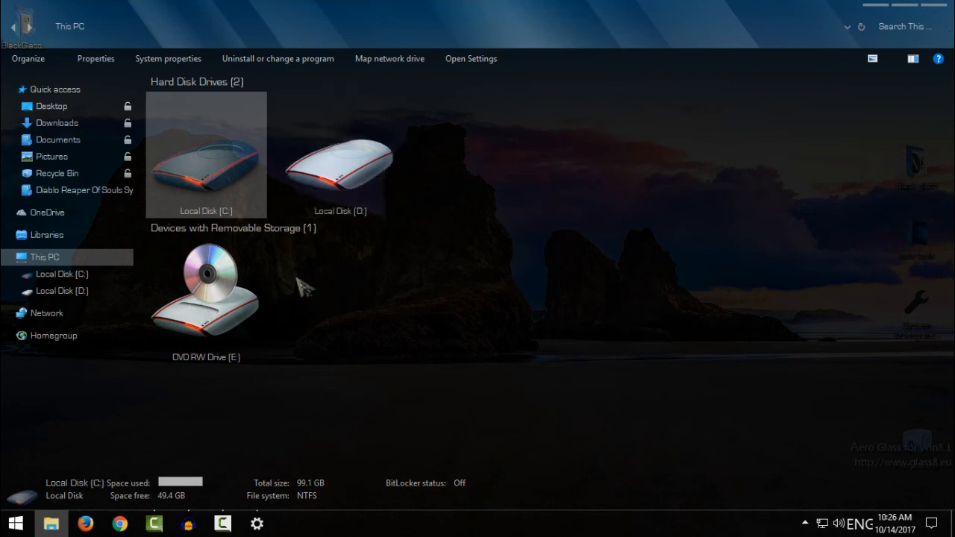
pyautogui.moveTo(295, 350)
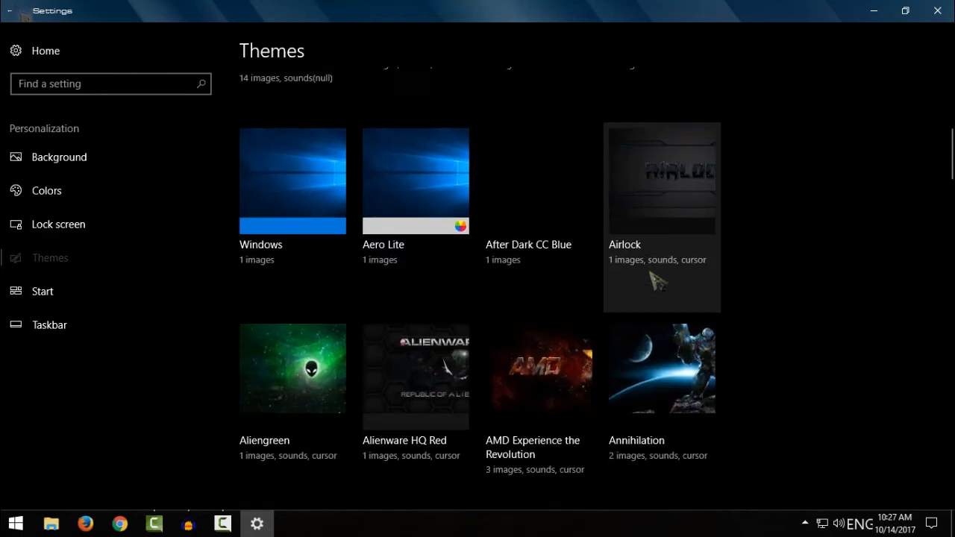
# Apply BlackGlassNeón from the theme list, close Settings and briefly check the Start menu's look.
pyautogui.scroll(-3)
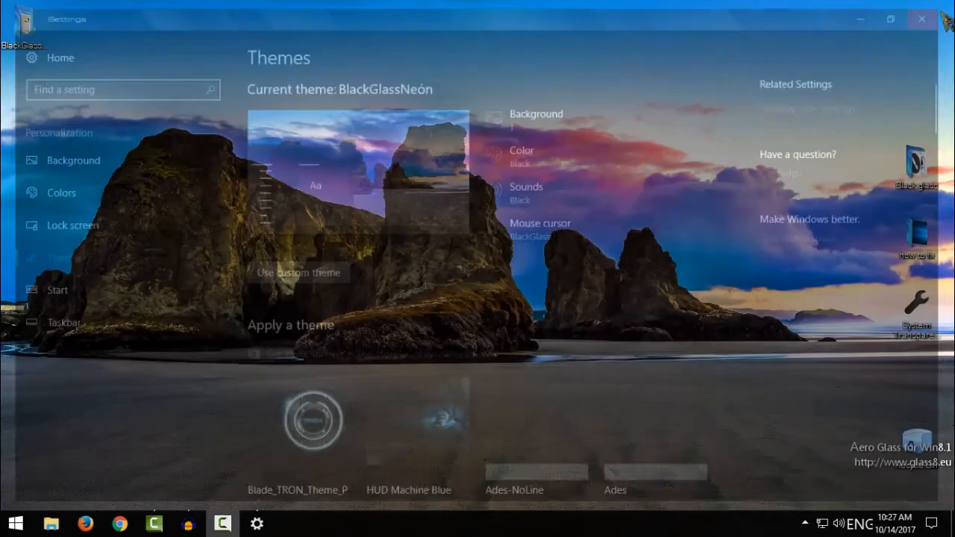
pyautogui.click(921, 19)
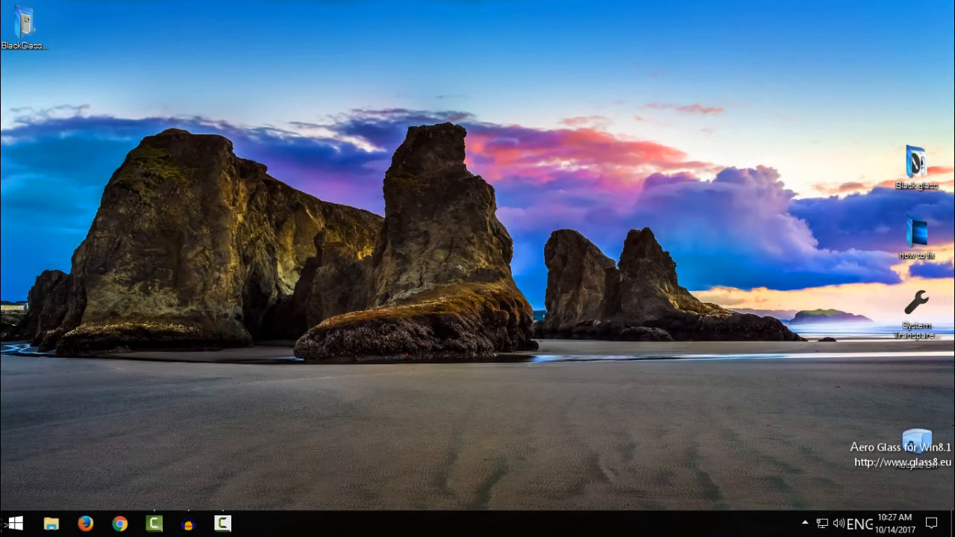
pyautogui.click(15, 523)
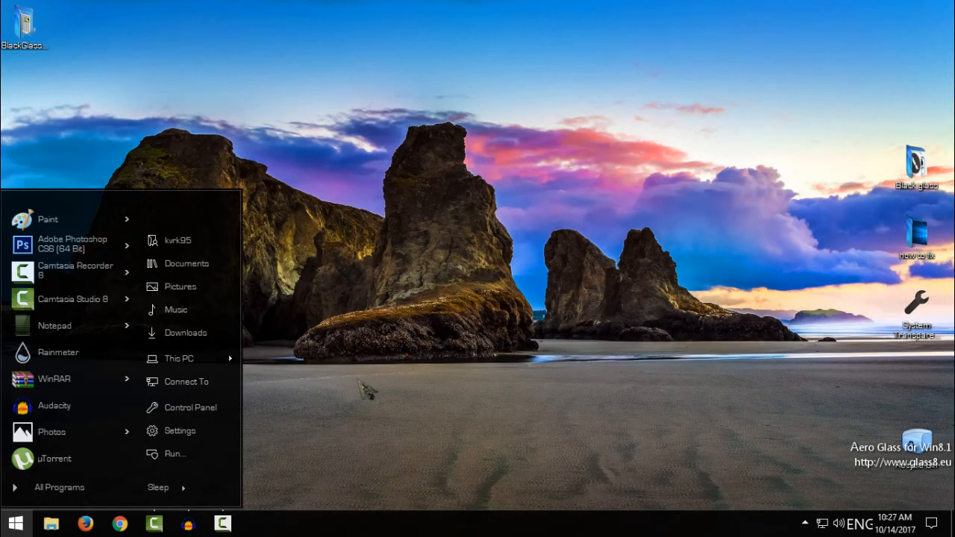
pyautogui.click(13, 523)
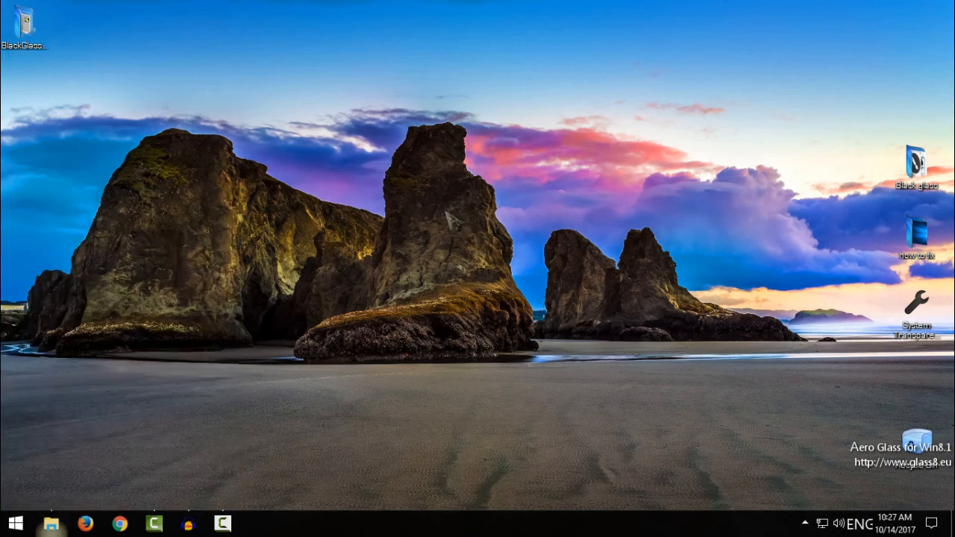
pyautogui.click(49, 523)
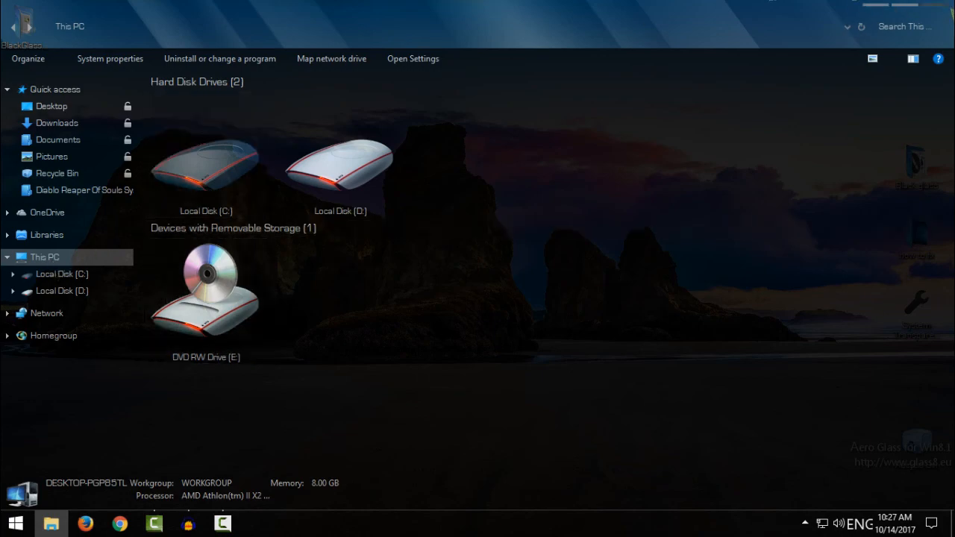
pyautogui.click(14, 522)
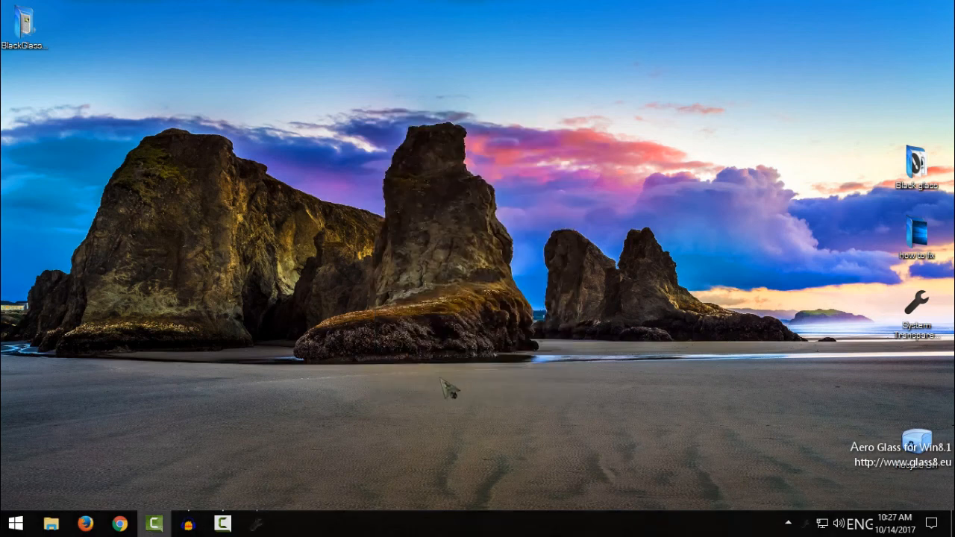
# Open a translucent Quick access Explorer window, then show and close the transparent Start menu.
pyautogui.click(51, 523)
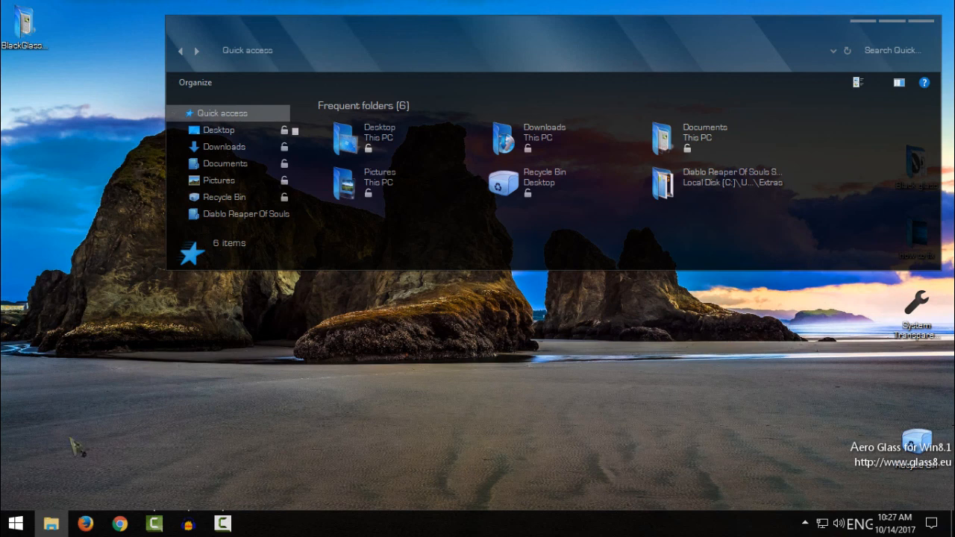
pyautogui.click(15, 523)
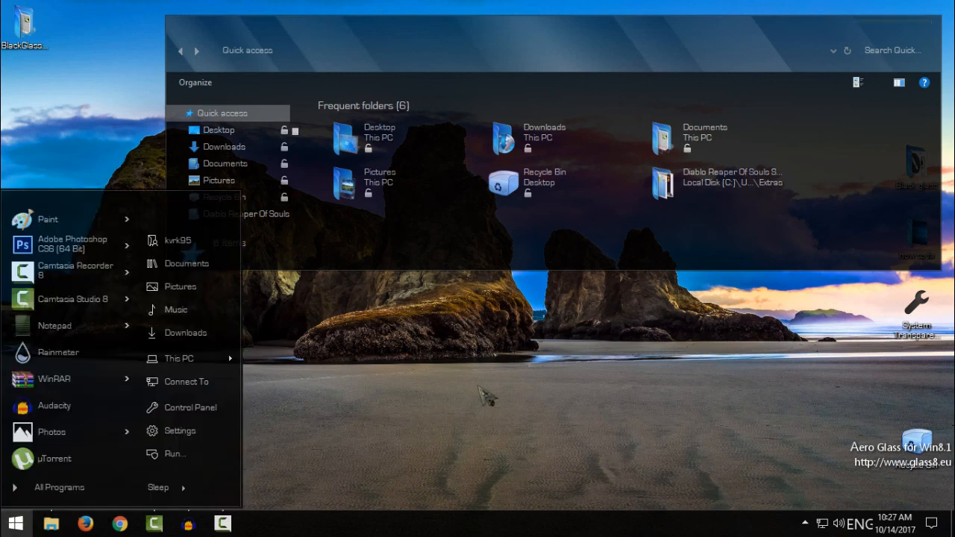
pyautogui.moveTo(556, 377)
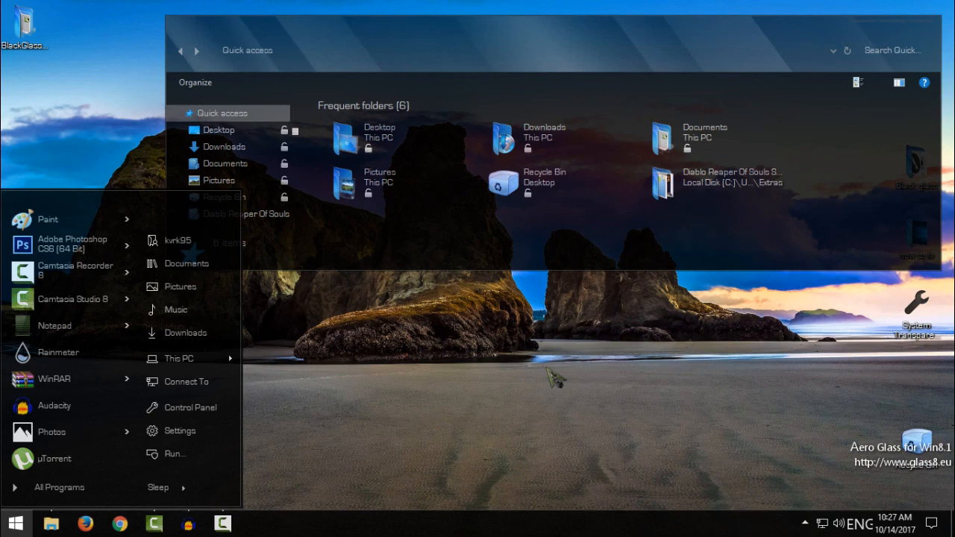
pyautogui.moveTo(895, 30)
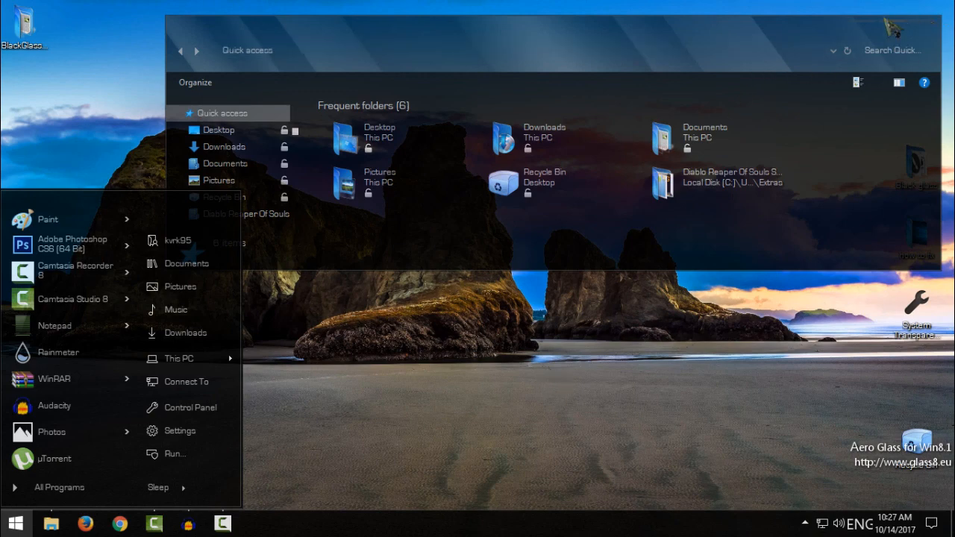
pyautogui.click(14, 523)
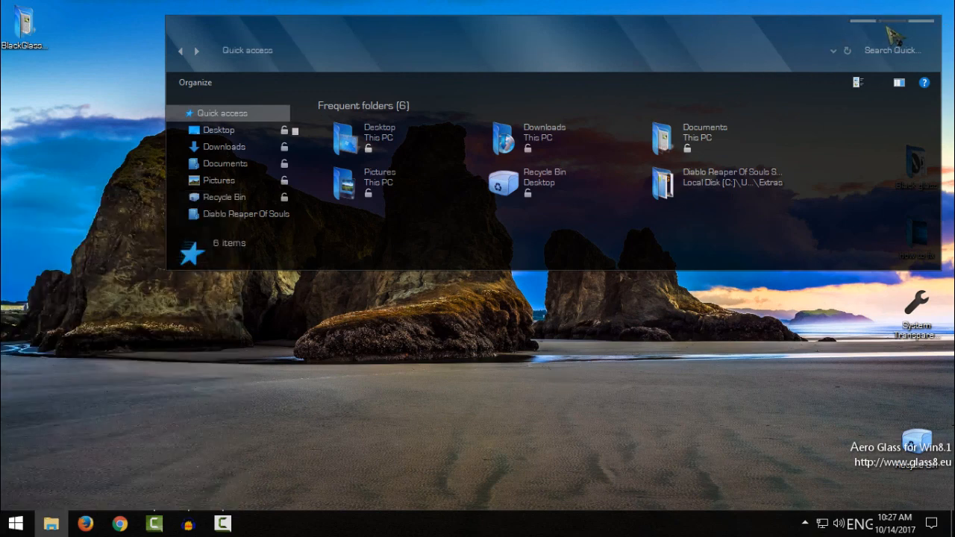